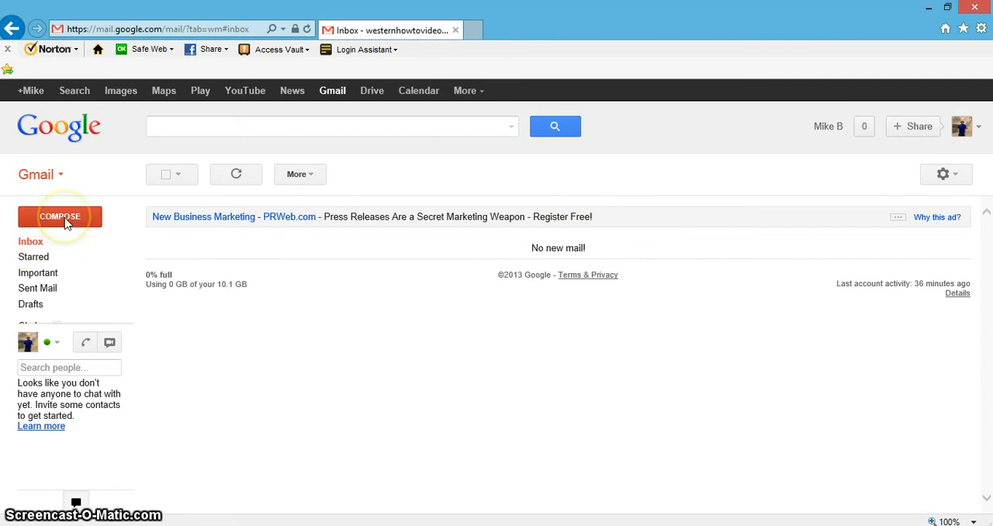
Compose a new Gmail message and pop it out into its own separate window.
left_click(59, 216)
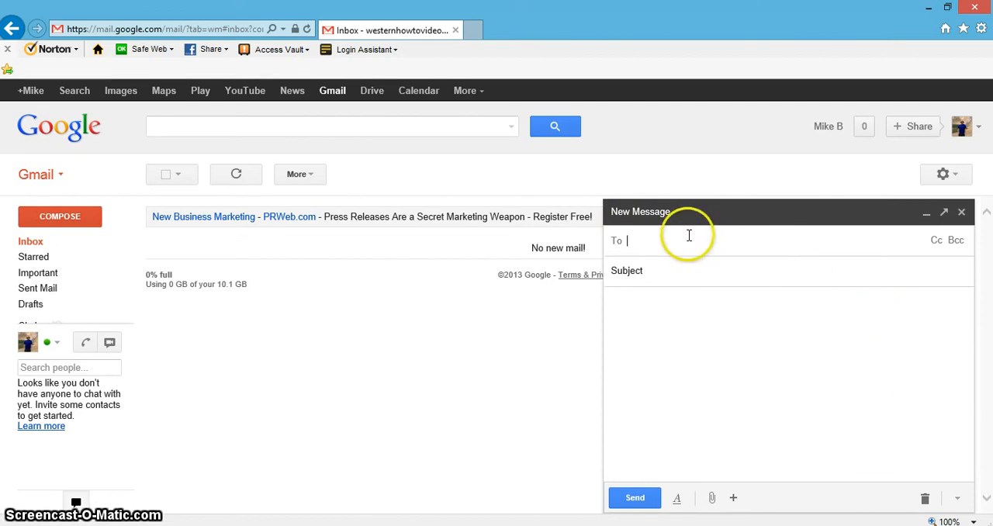
mouse_move(981, 225)
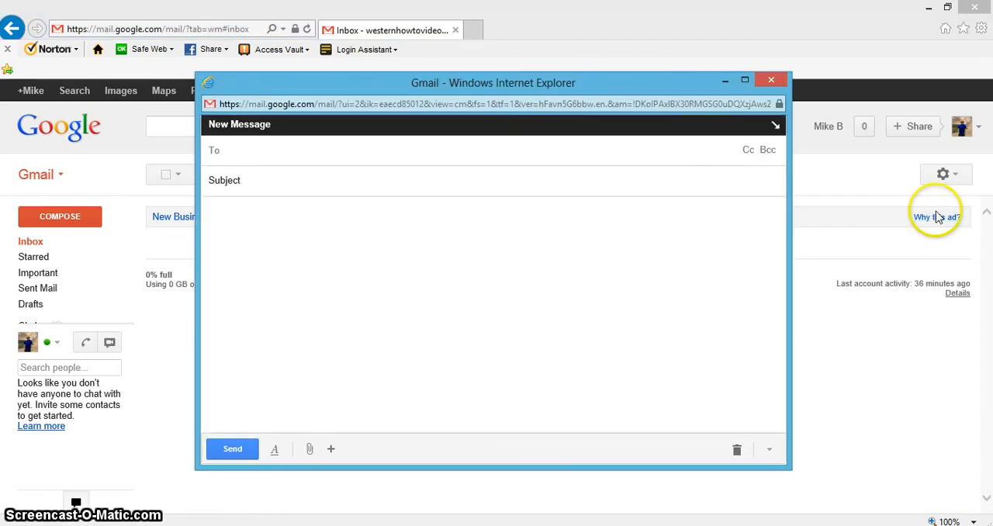
left_click(270, 149)
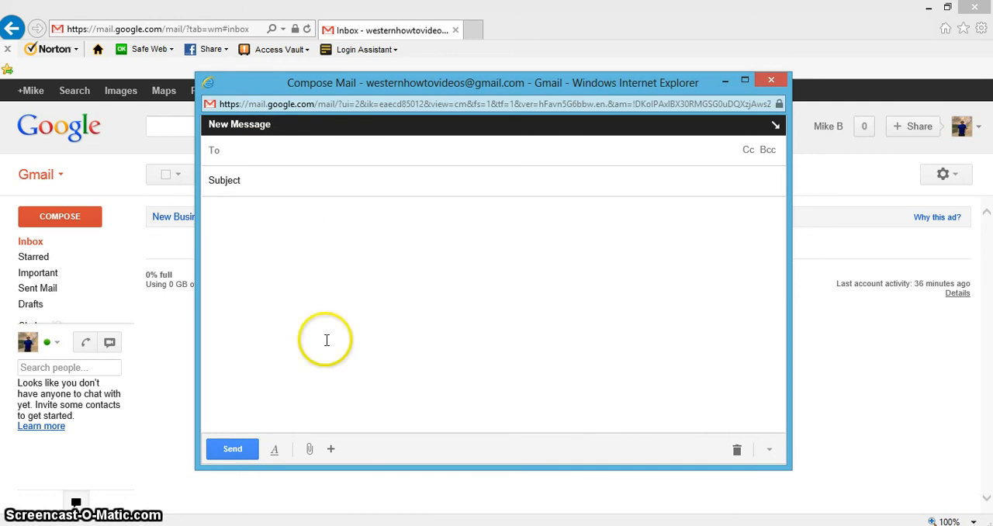
Address the message to the recipient and give it the subject 'Sunset Photo'.
type("w")
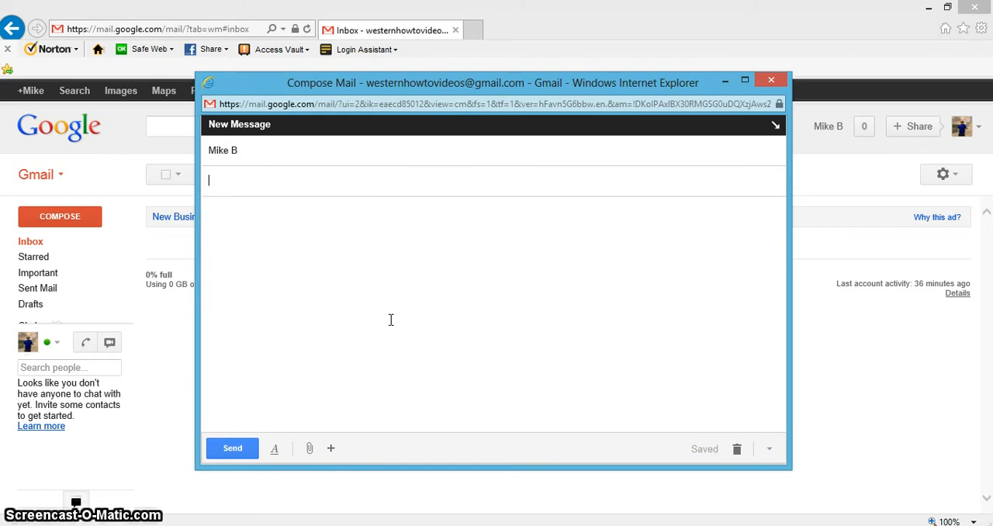
type("Sunset")
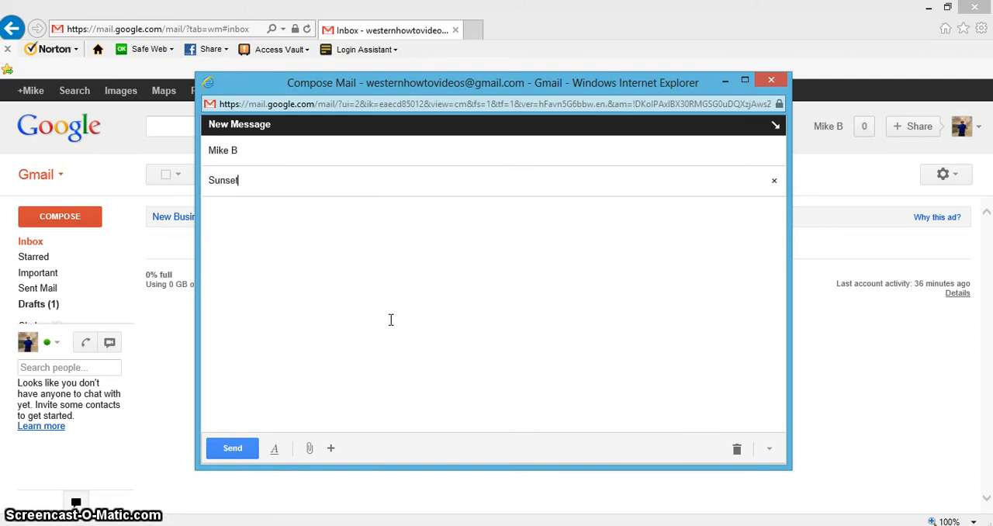
type("Photo")
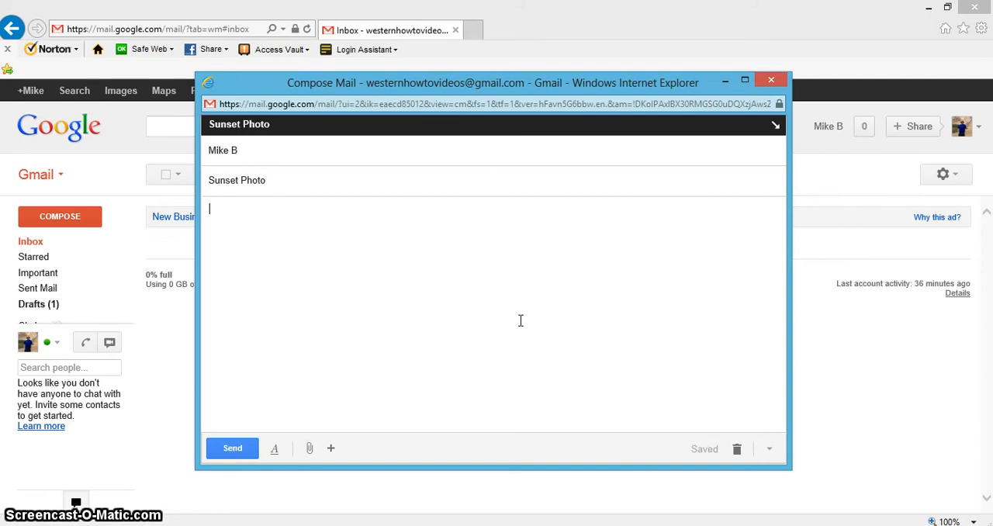
Write the body line 'Here is a sunset photo I took yesterday evening' and start a new line.
type("Here is")
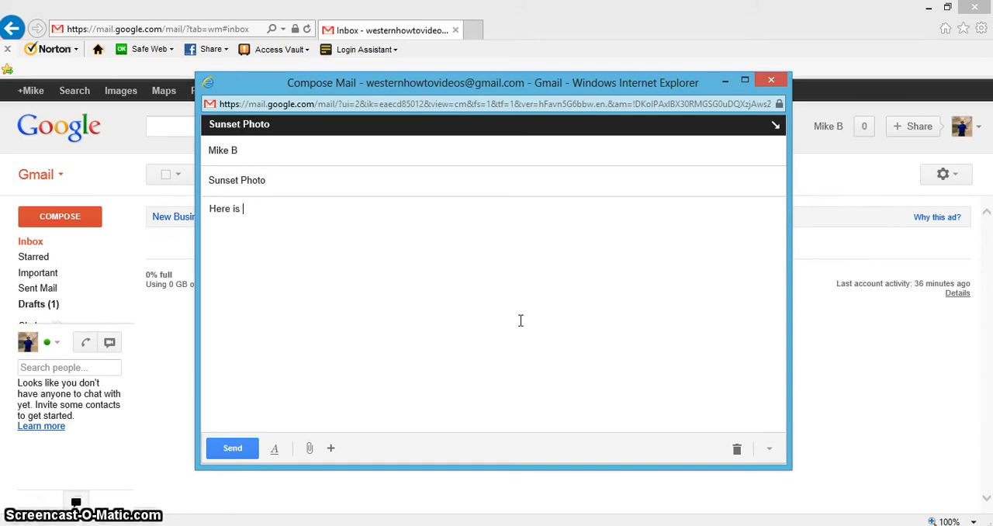
type("a sun")
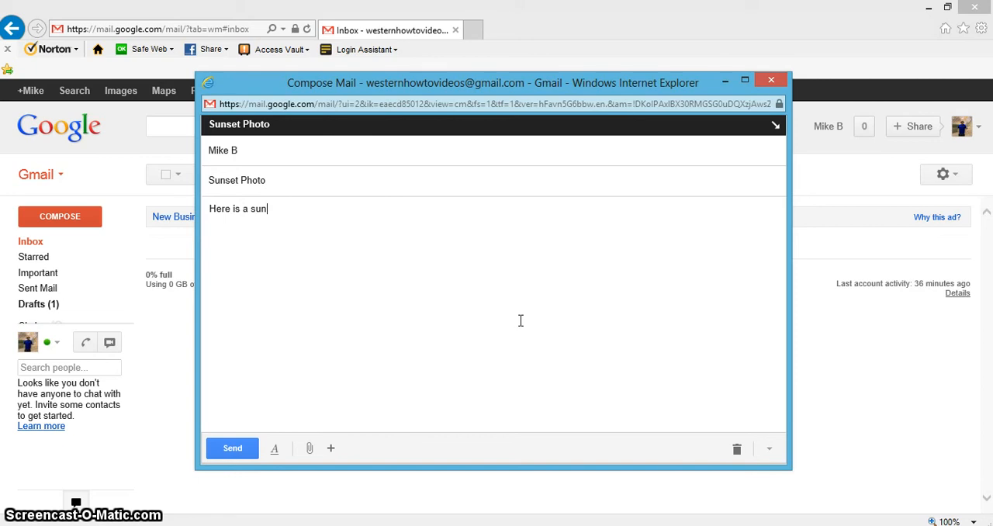
type("set photo")
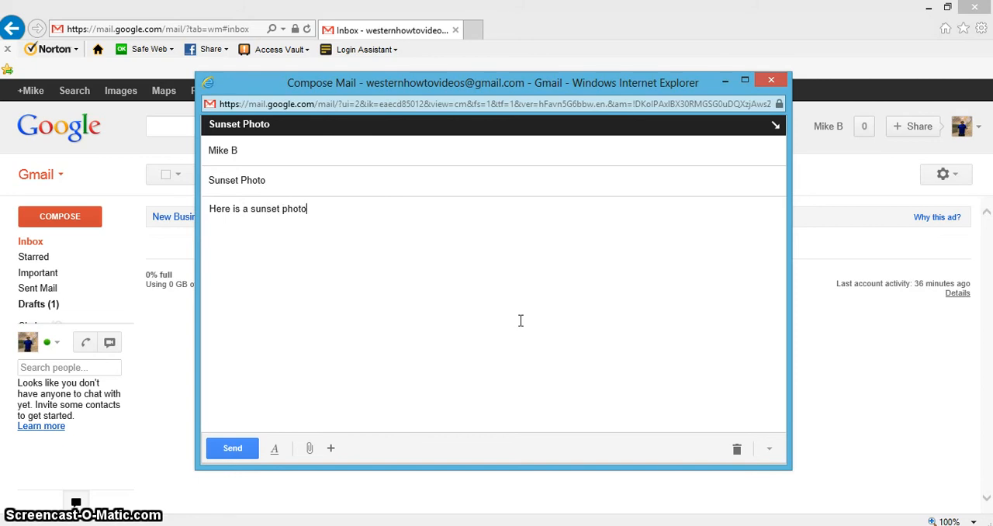
type("I took yesterday e")
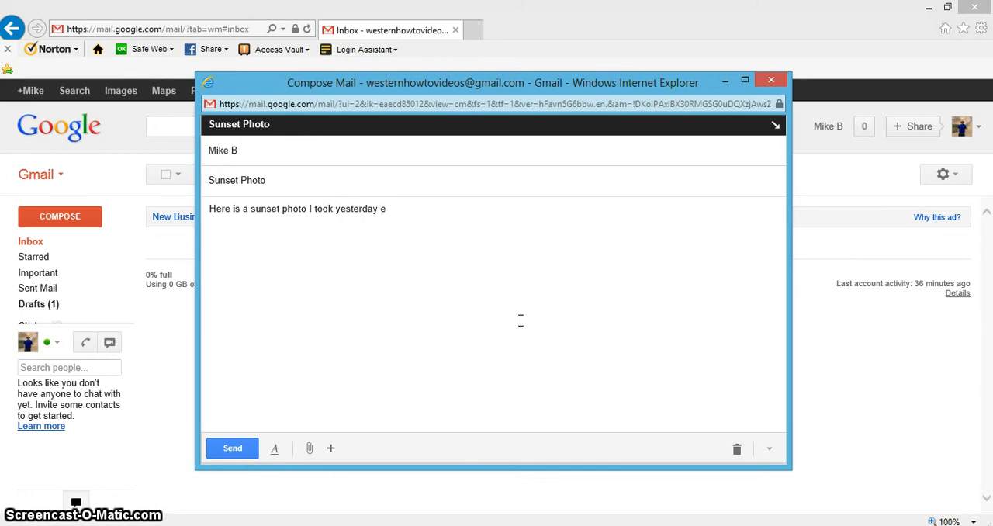
type("vening")
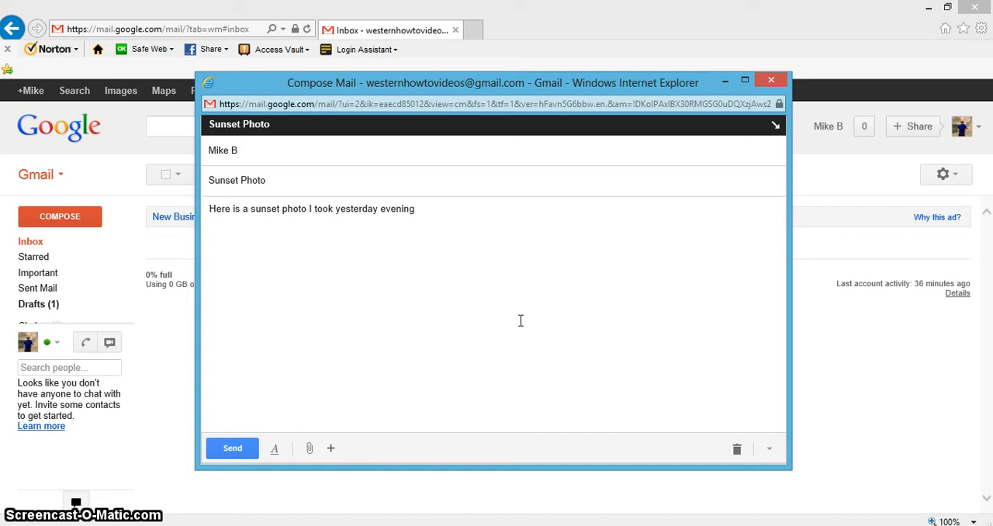
key("enter")
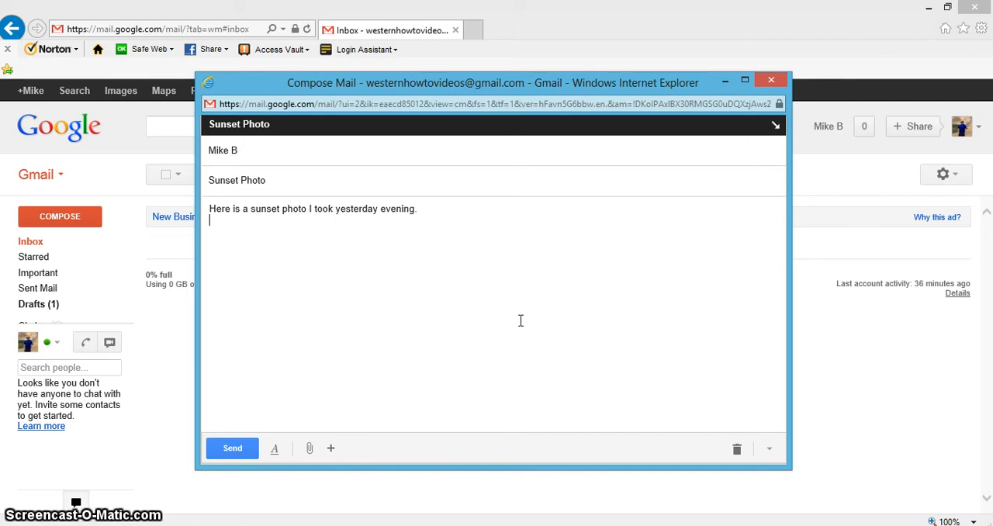
mouse_move(401, 334)
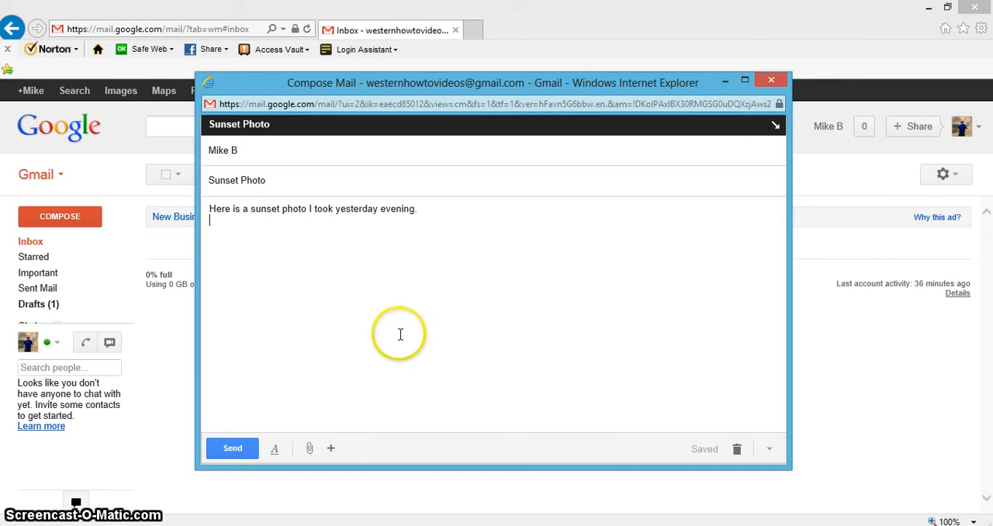
Insert the 'Breck evening sunset #1' photo from the computer inline into the message body.
left_click(331, 449)
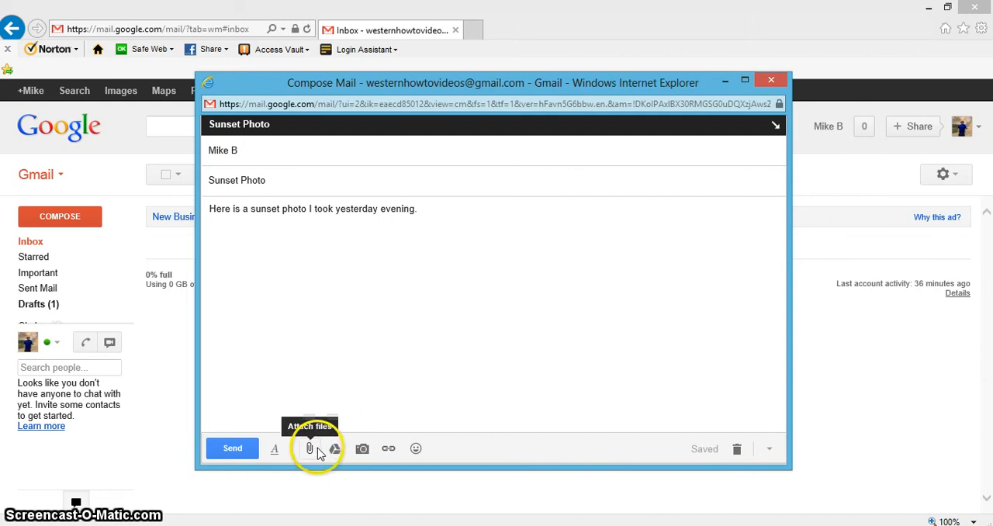
mouse_move(363, 448)
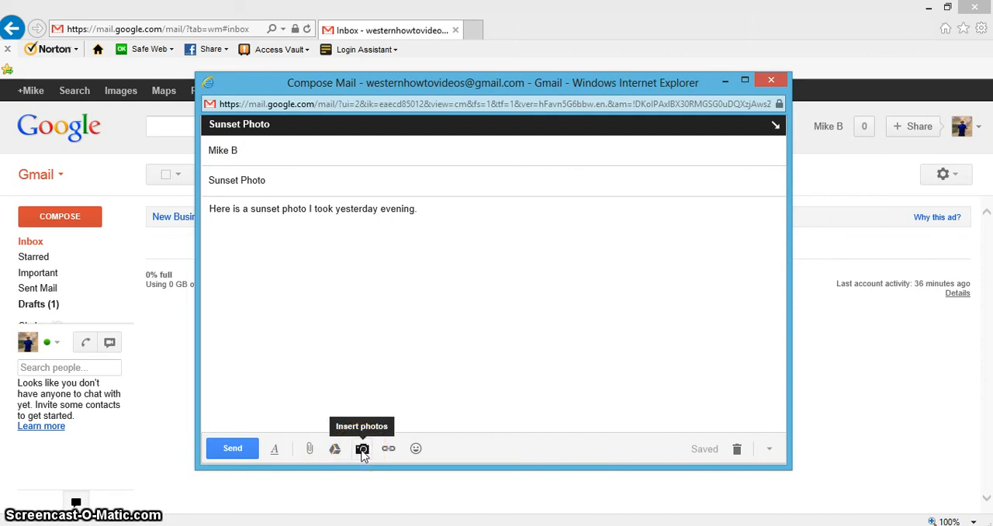
left_click(361, 449)
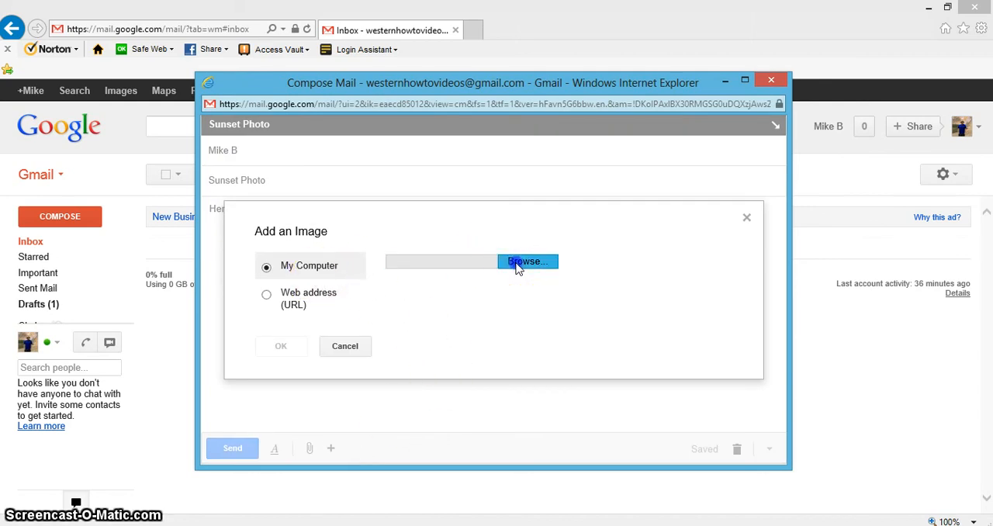
left_click(527, 260)
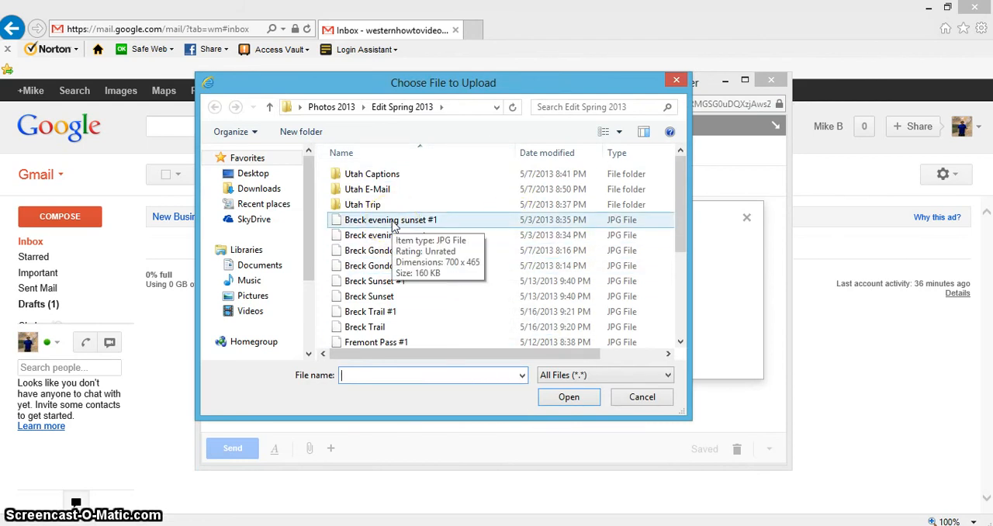
left_click(568, 397)
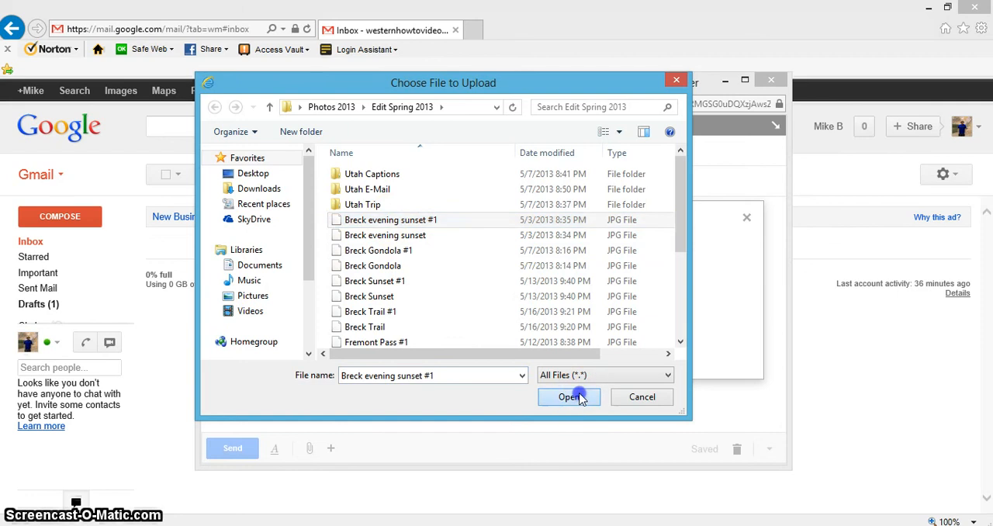
left_click(568, 397)
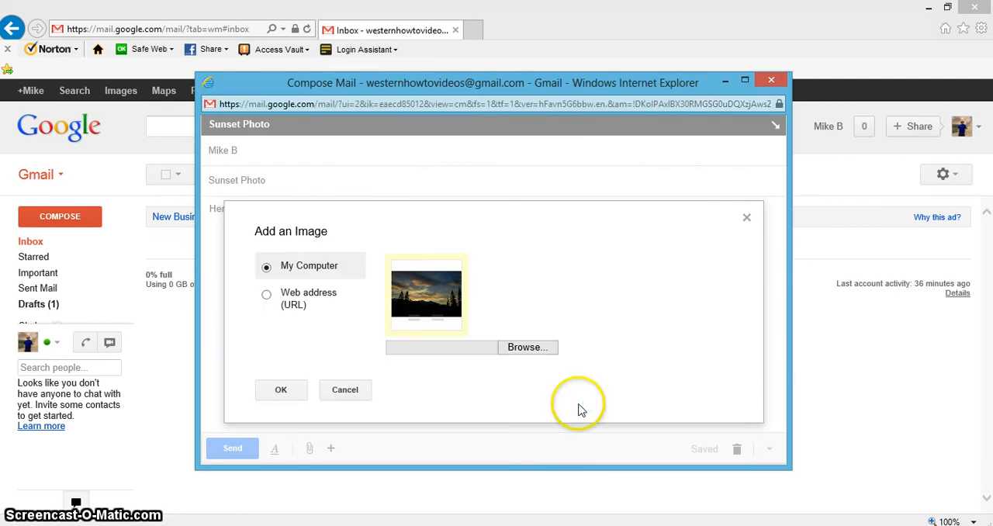
mouse_move(443, 261)
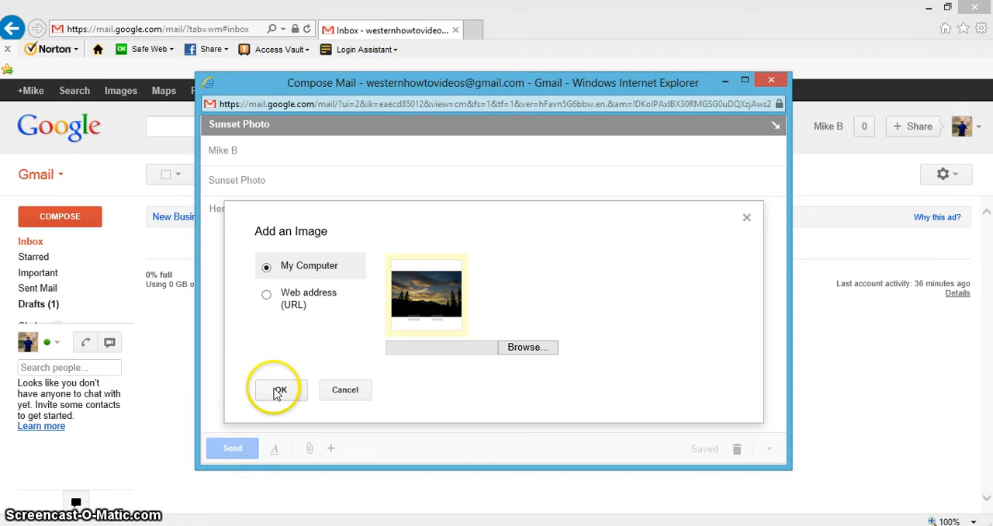
left_click(279, 389)
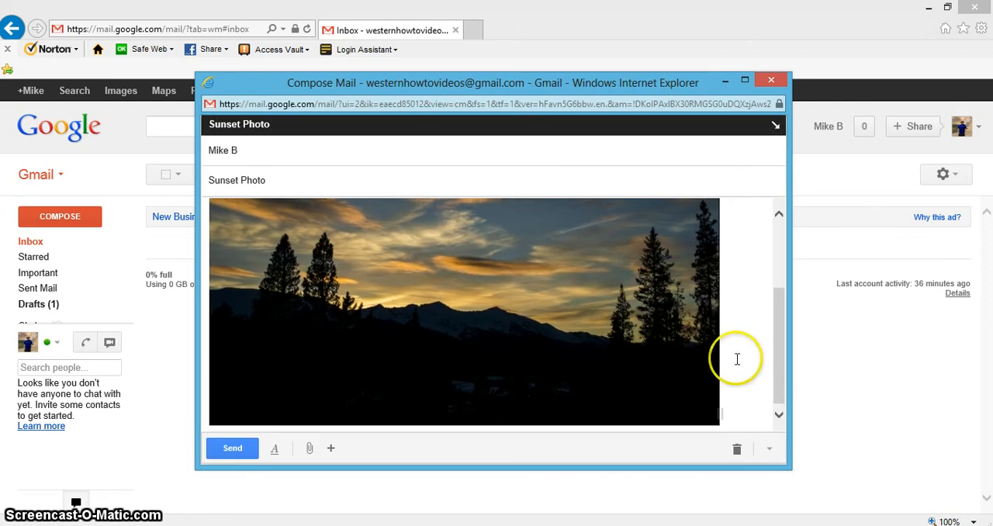
Add 'Here is a sunset photo I took yesterday evening.' above the inline photo in the body.
type("Here is a sunset photo I took yesterday evening.")
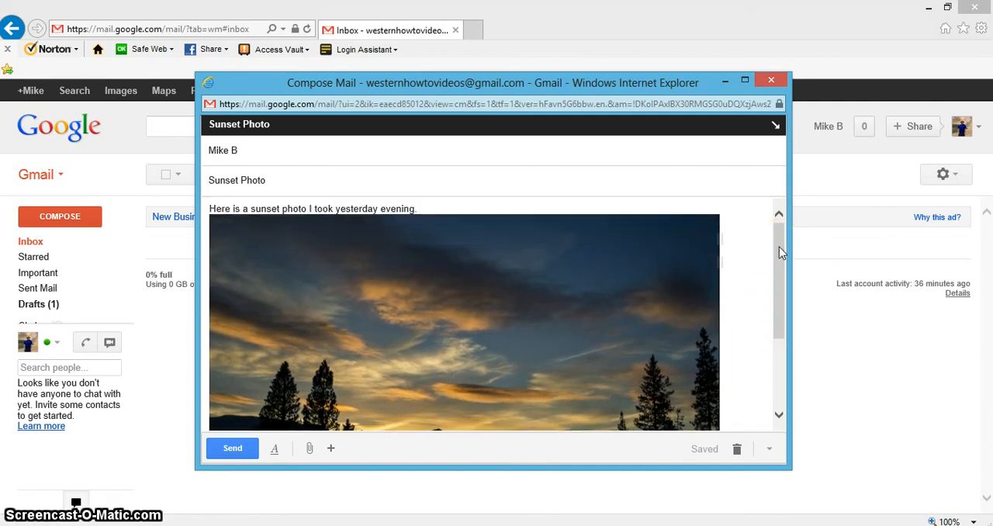
scroll("down", 3)
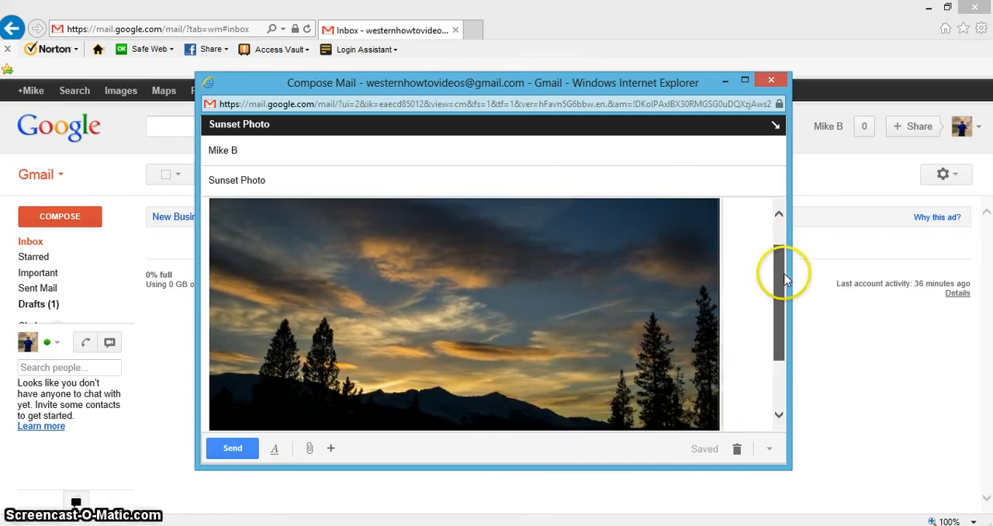
scroll("down", 3)
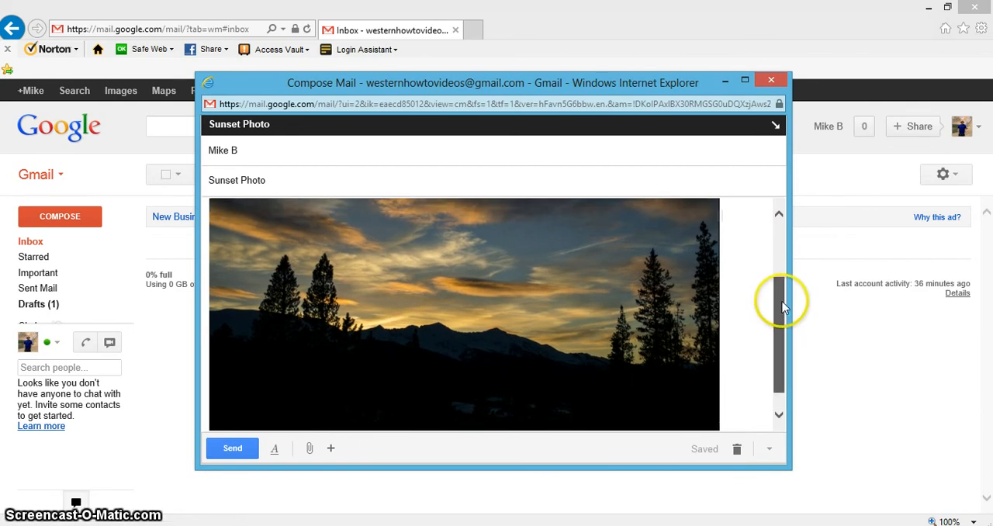
type("Here is a sunset photo I took yesterday evening.")
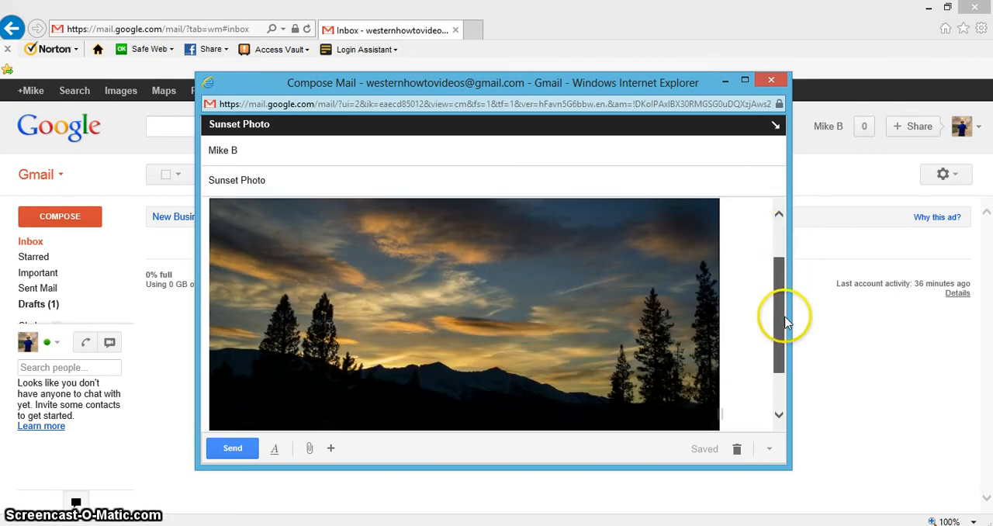
scroll("down", 3)
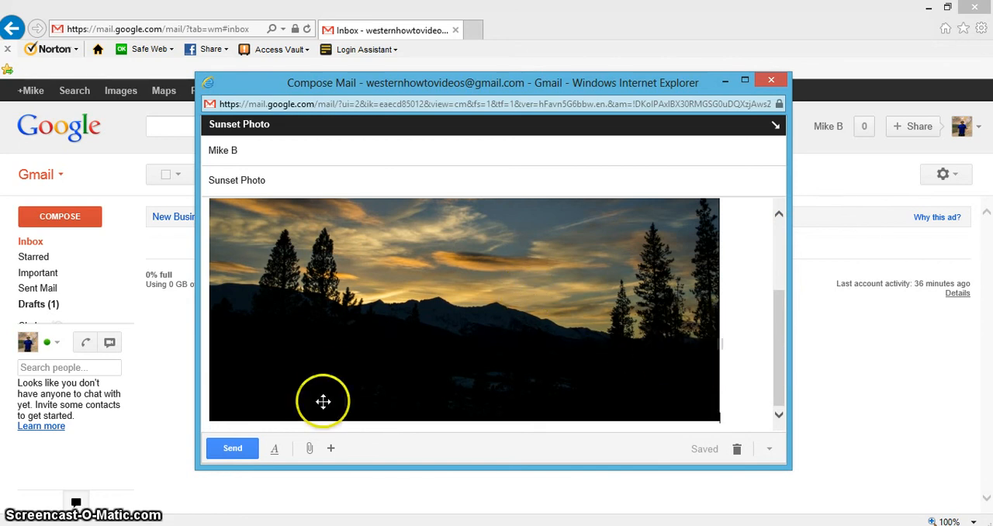
mouse_move(258, 372)
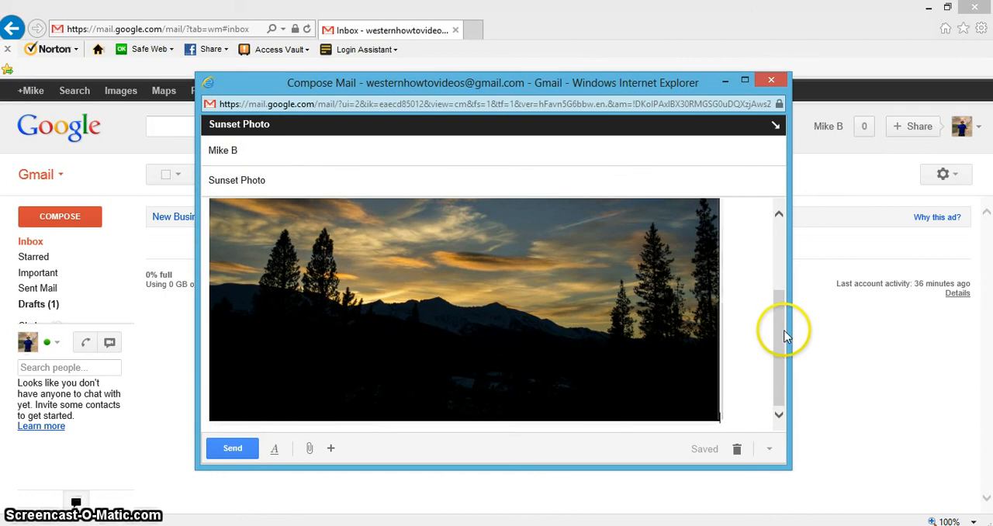
type("Here is a sunset photo I took yesterday evening.")
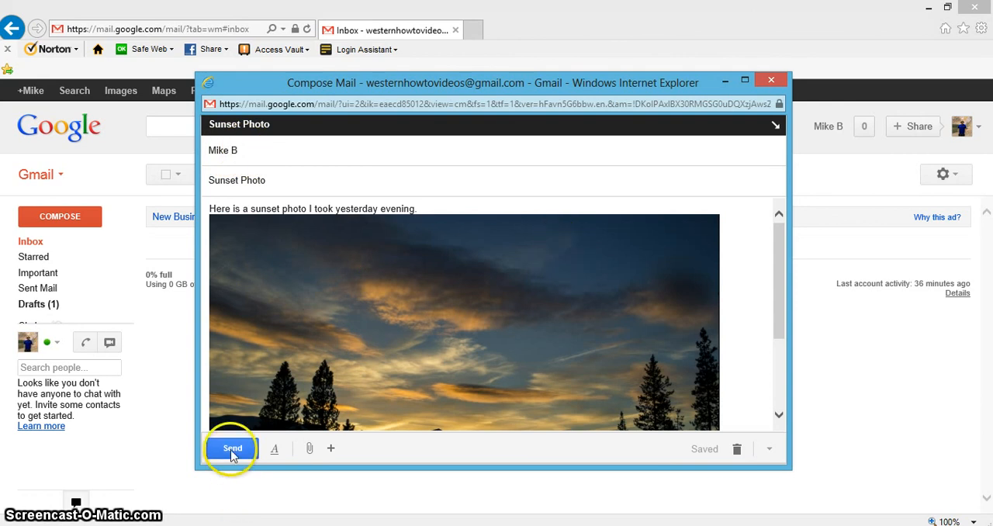
Send the Sunset Photo email, then open it from the inbox and view its note and photo.
left_click(233, 448)
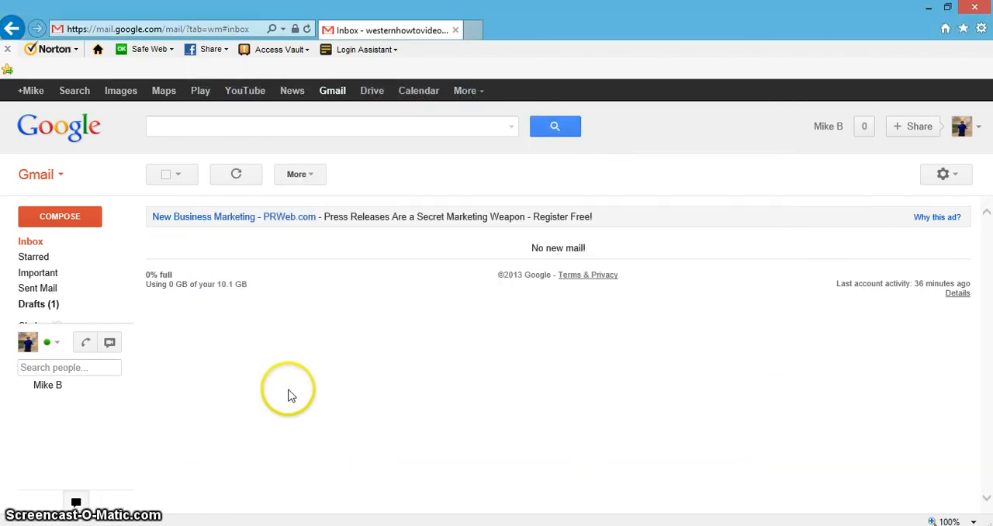
mouse_move(826, 316)
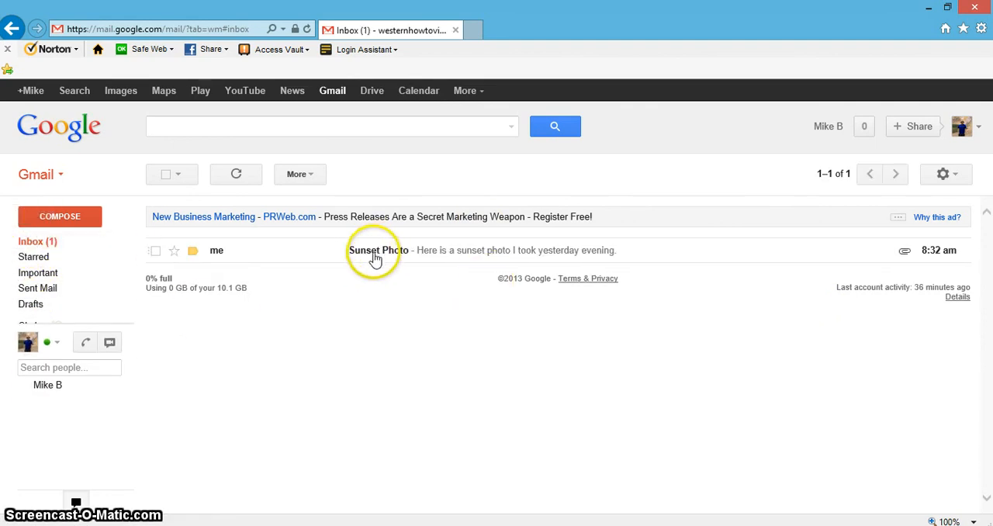
mouse_move(400, 255)
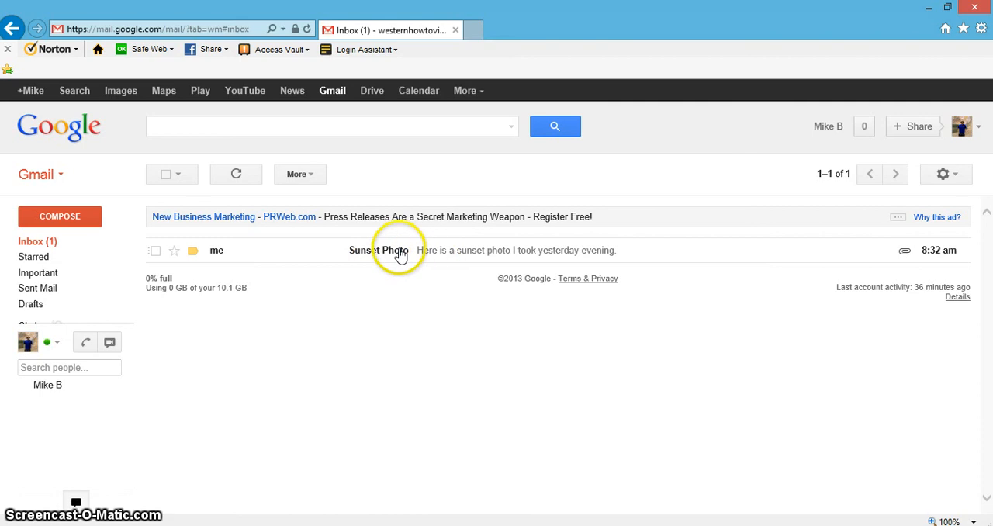
left_click(379, 250)
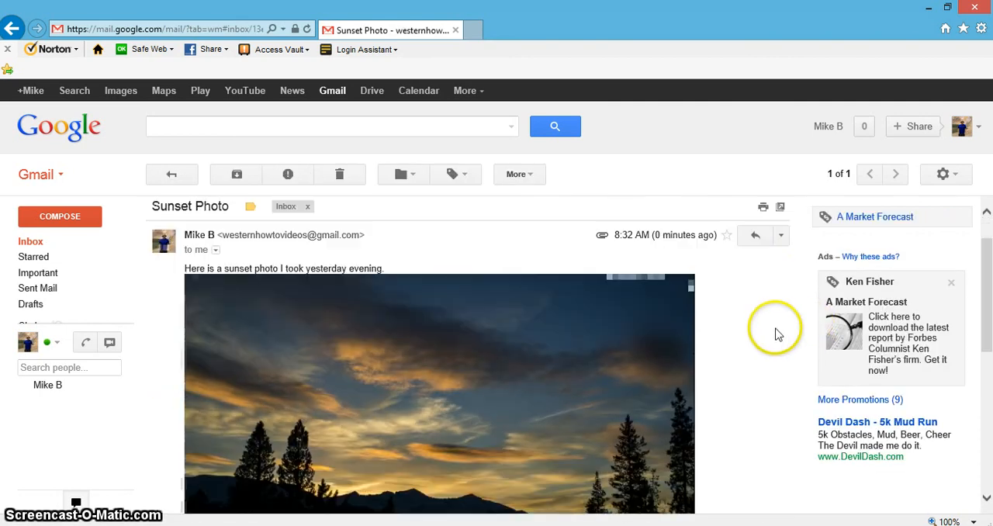
scroll("down", 3)
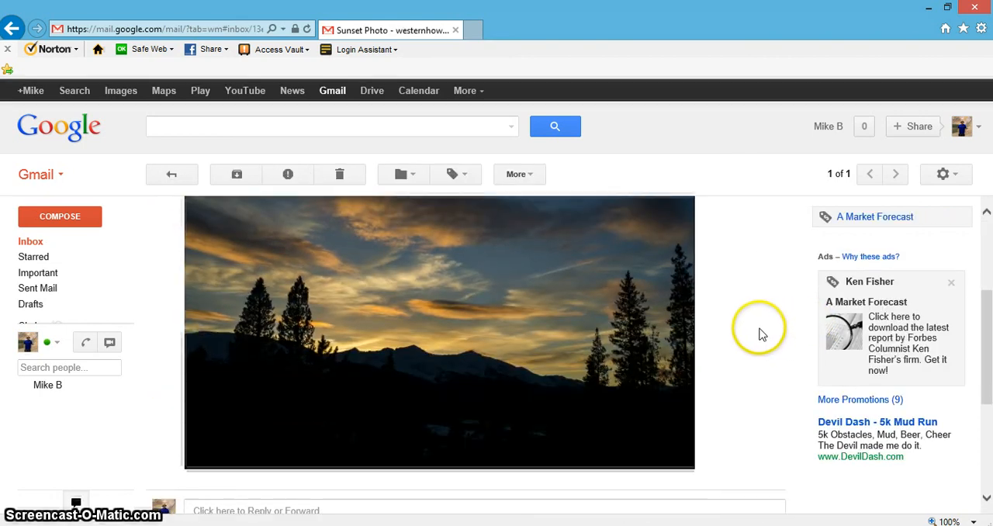
scroll("down", 3)
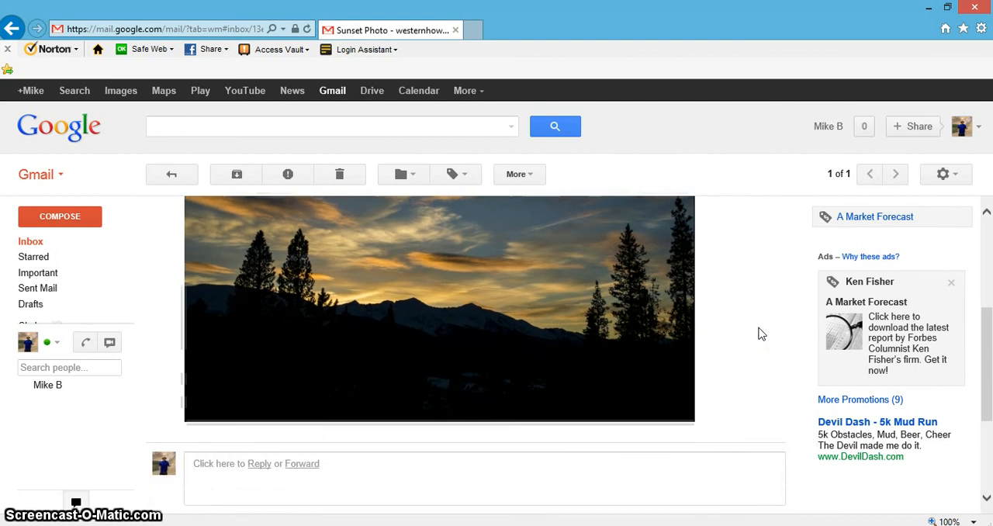